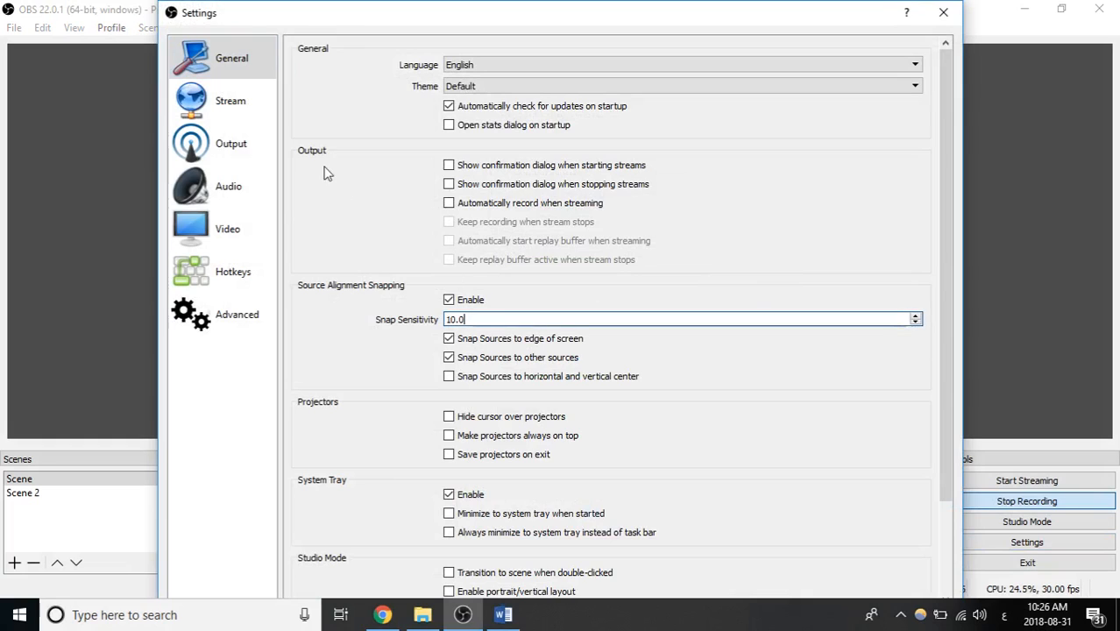
Review OBS Studio's Output settings, then close Settings to reveal the Word document.
click(231, 143)
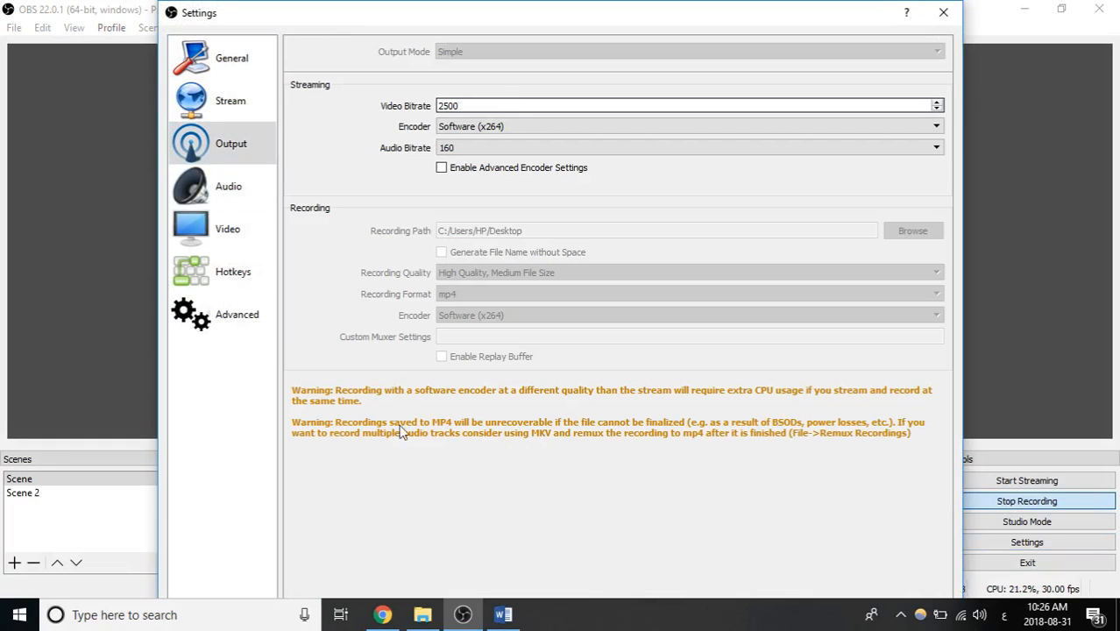
click(502, 614)
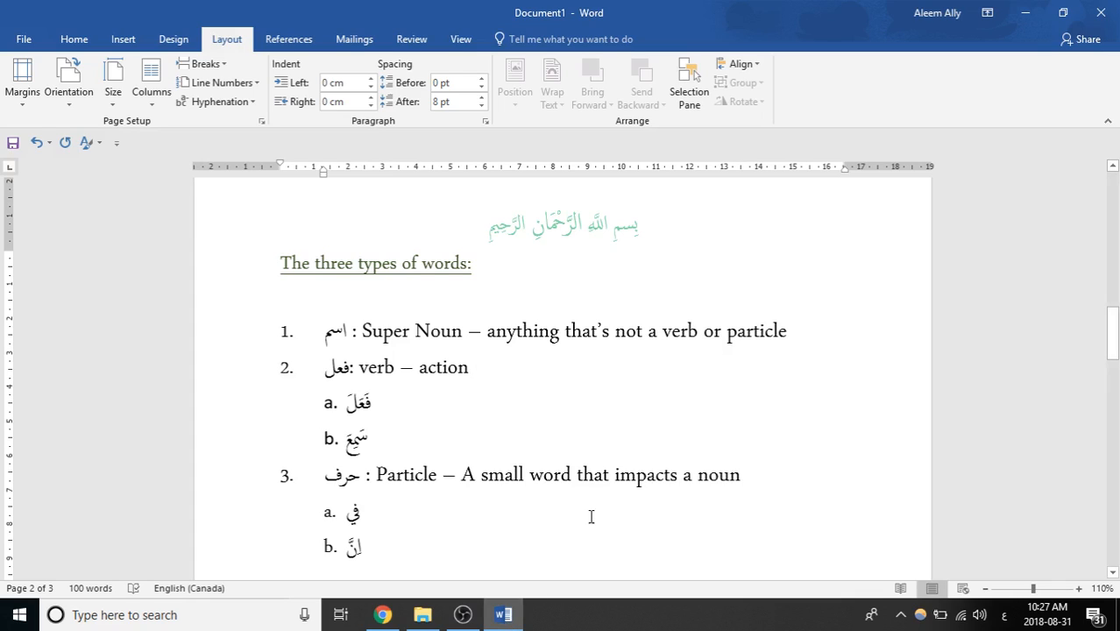
Select the description text after فعل: in the second list item.
double_click(335, 331)
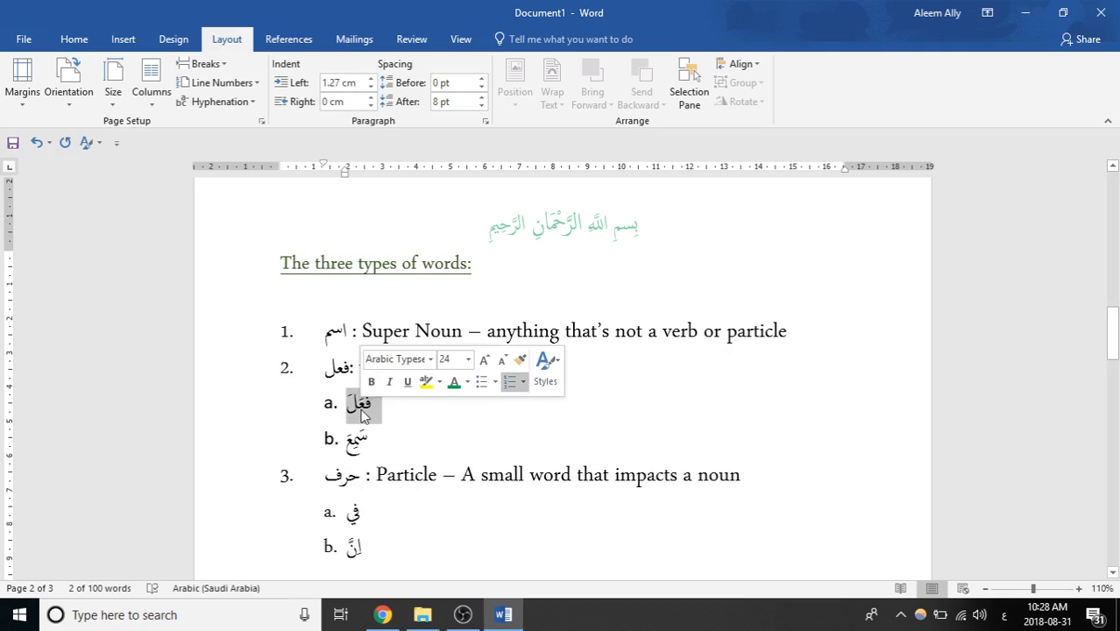
Enter 'verb — action' after فعل:, then check the verb examples and the اسم item.
text(verb — action)
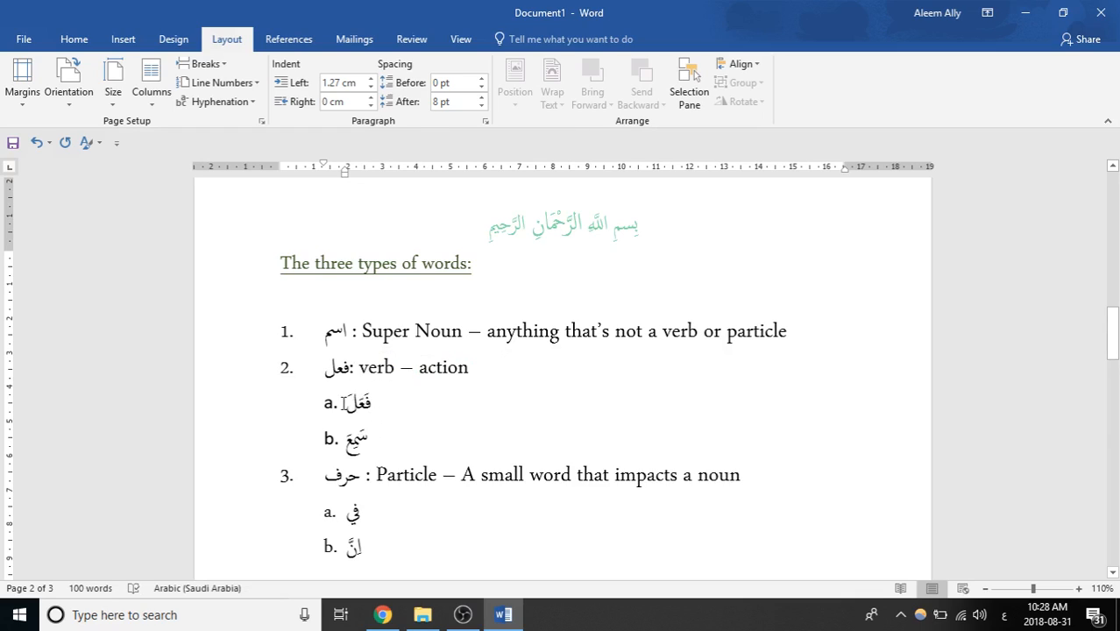
click(358, 402)
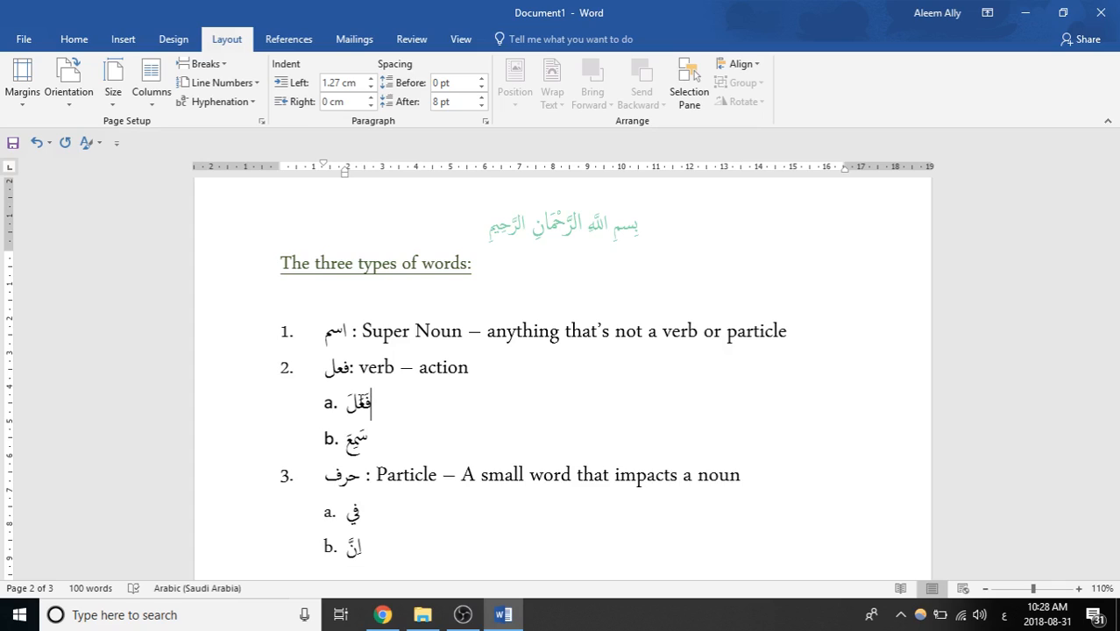
double_click(335, 331)
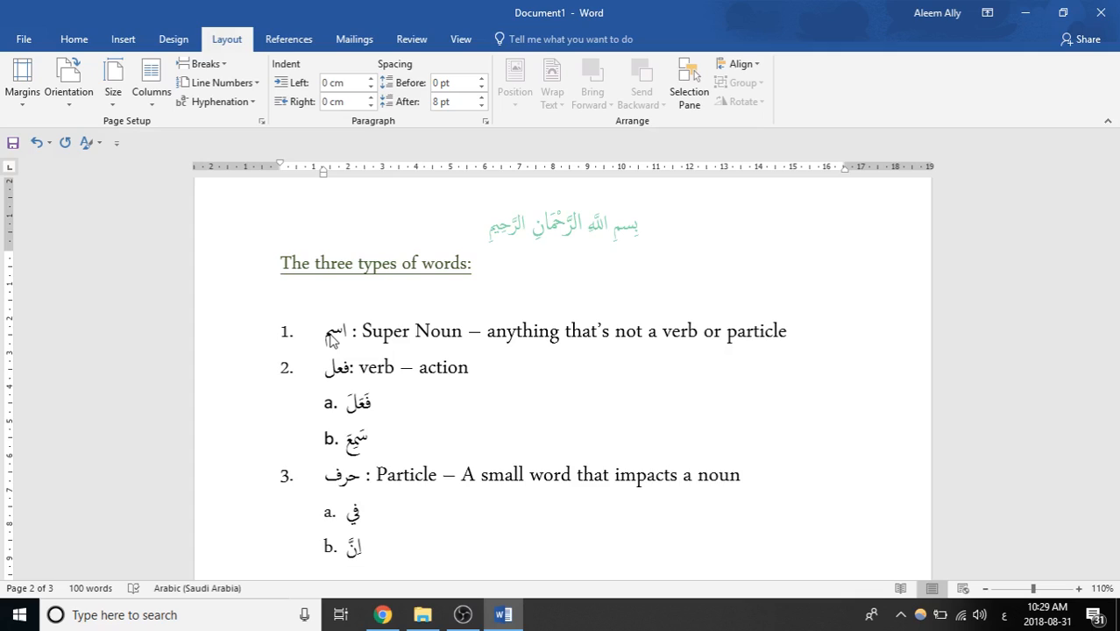
click(335, 331)
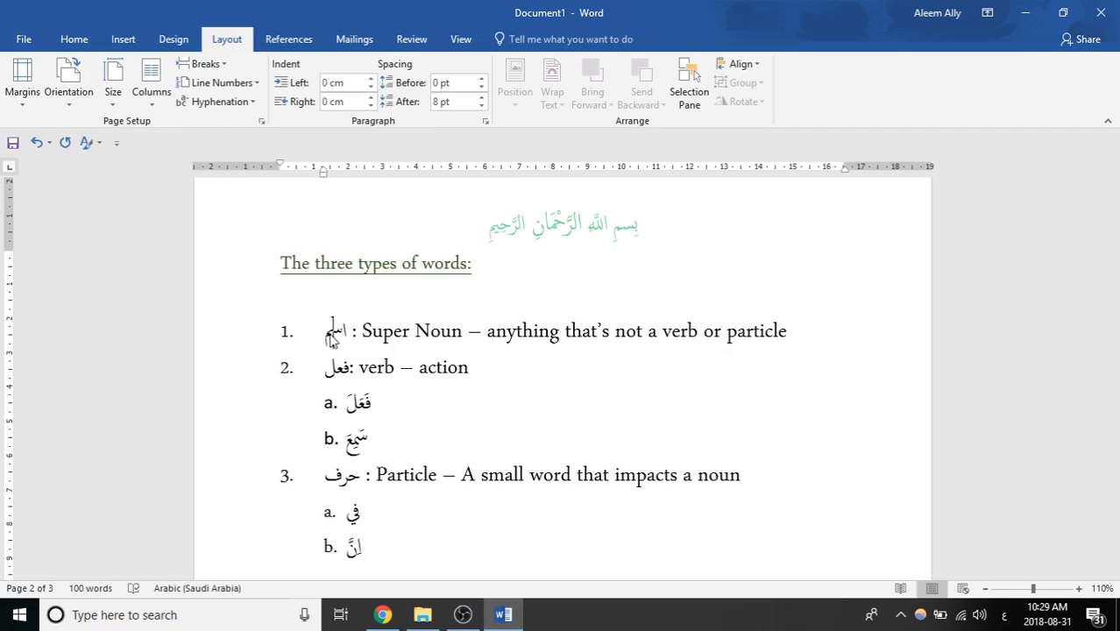
click(333, 330)
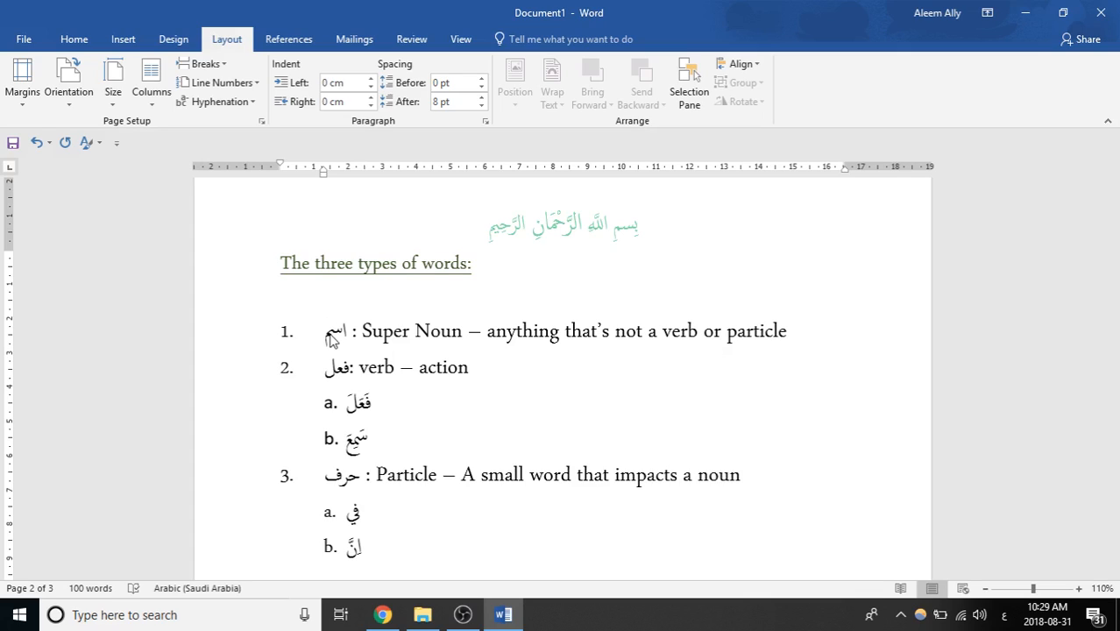